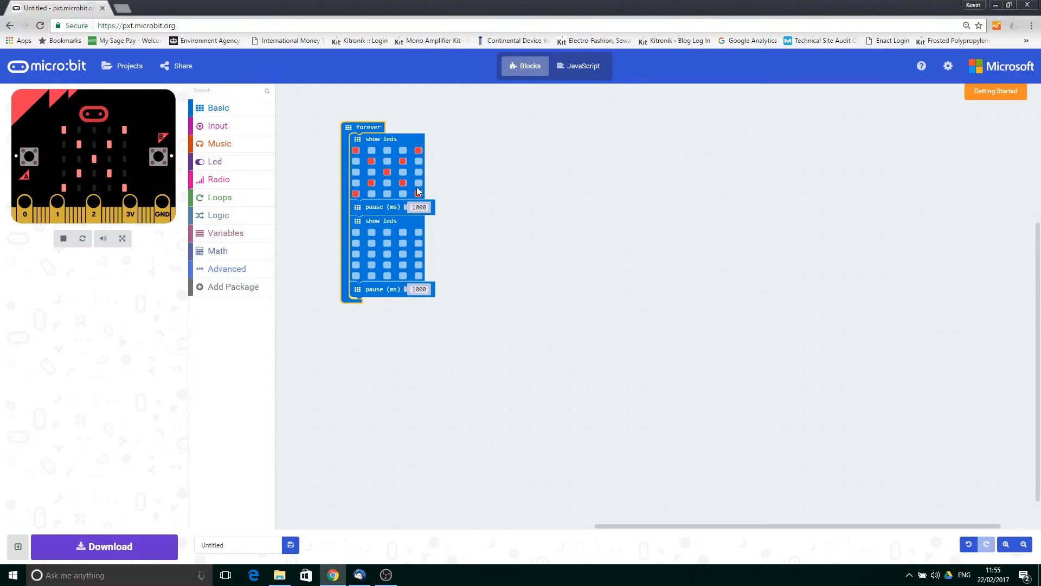
- Place an empty on start block from Basic to the right of the forever loop
{"action": "left_click", "coordinate": [218, 107]}
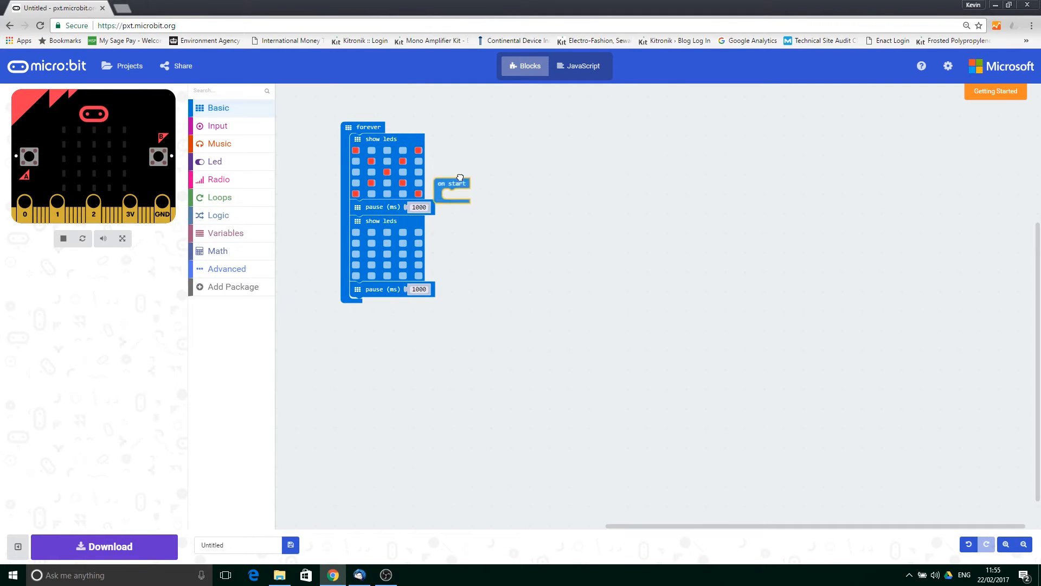
{"action": "left_click_drag", "start_coordinate": [452, 189], "coordinate": [505, 126]}
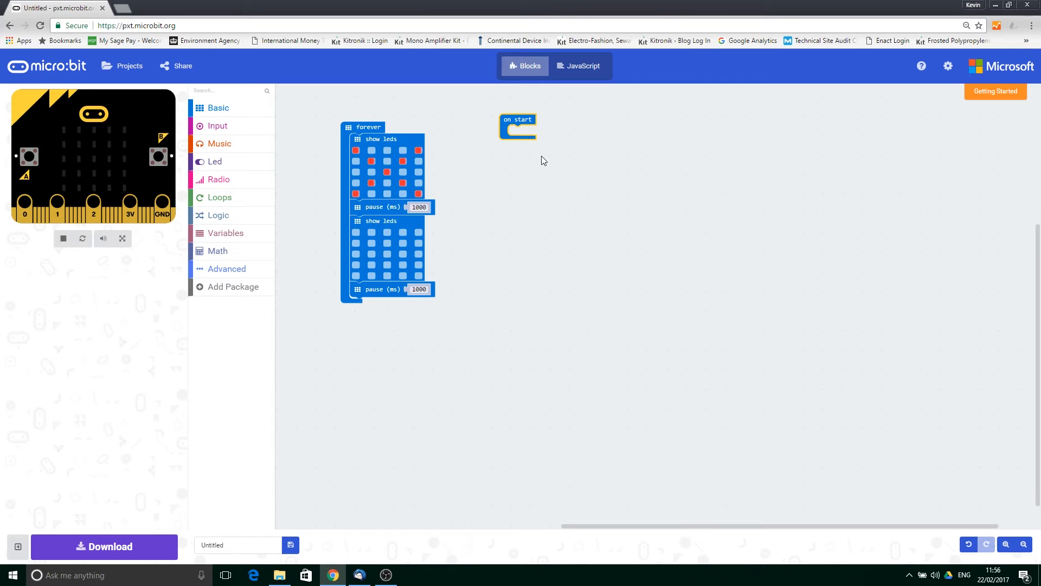
- Drag a show string "Hello!" block from Basic into on start
{"action": "left_click", "coordinate": [218, 108]}
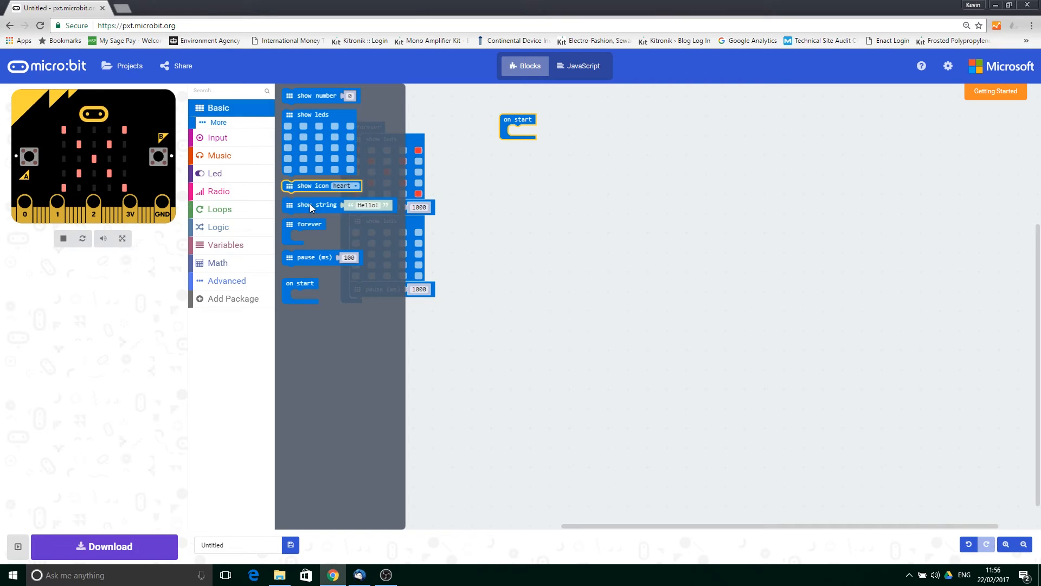
{"action": "left_click_drag", "start_coordinate": [321, 204], "coordinate": [545, 139]}
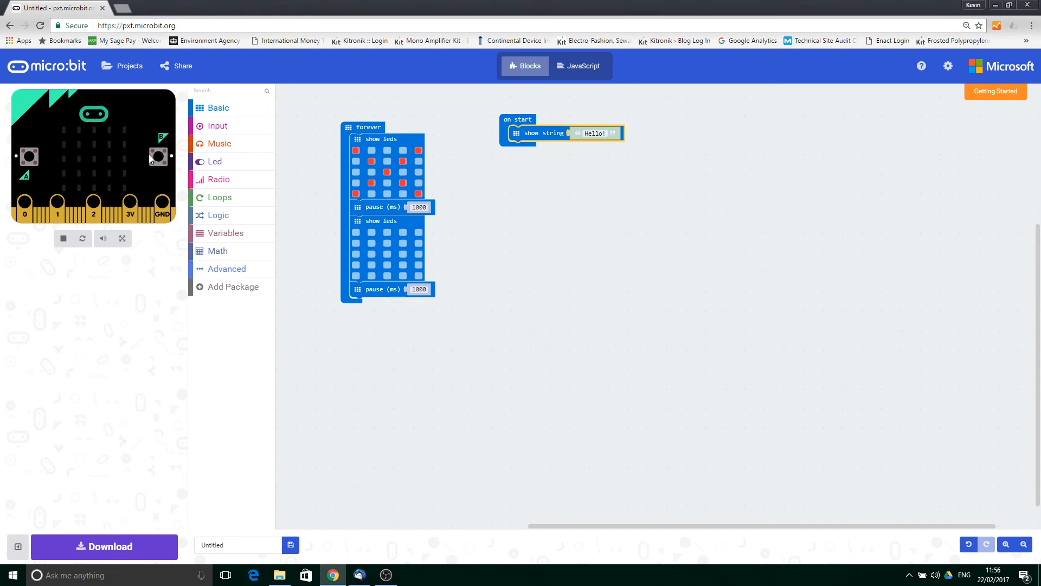
{"action": "mouse_move", "coordinate": [464, 237]}
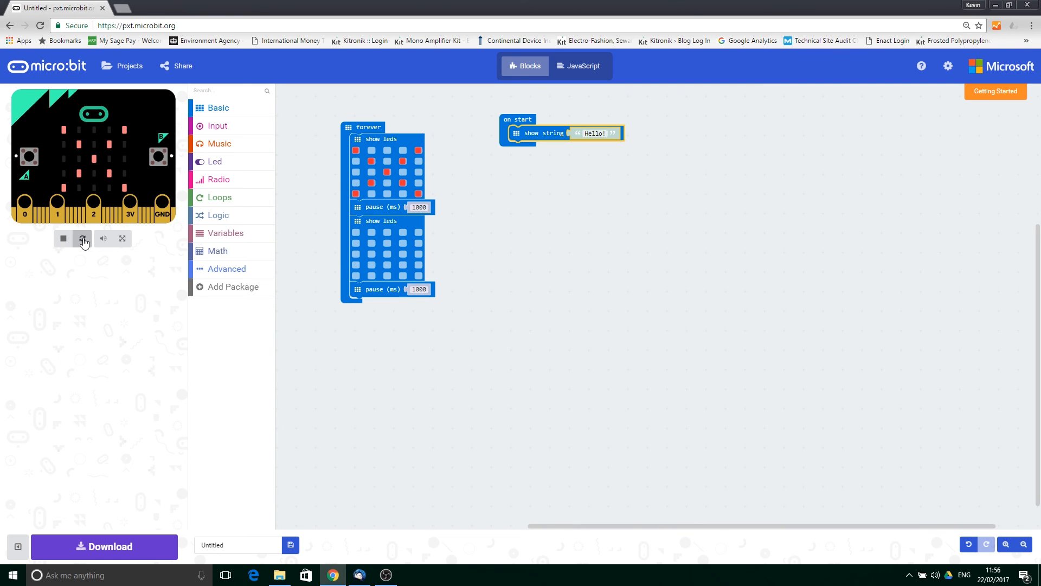
- Restart the simulator to rerun the Hello greeting and flashing cross
{"action": "left_click", "coordinate": [82, 239]}
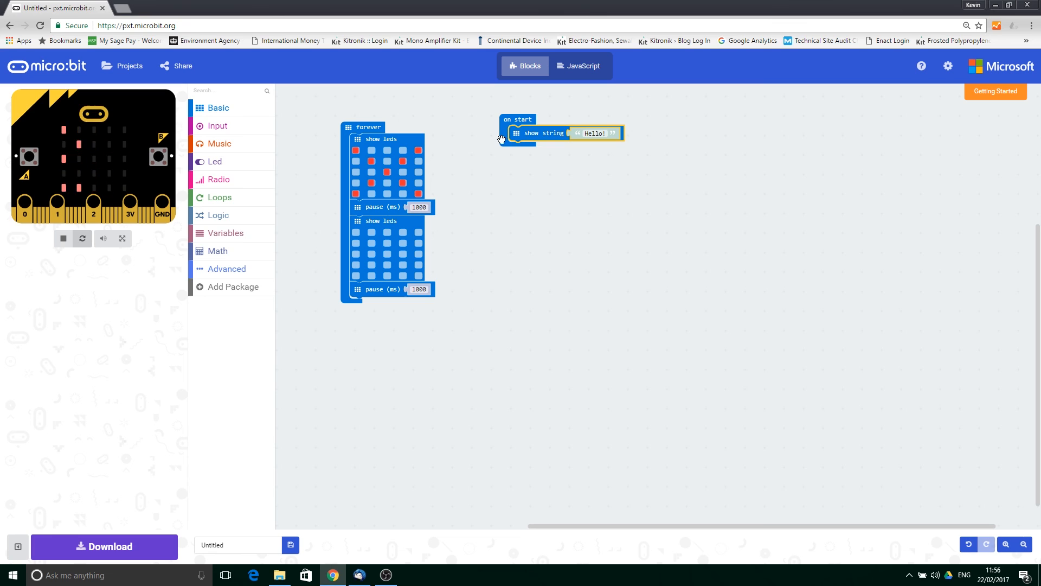